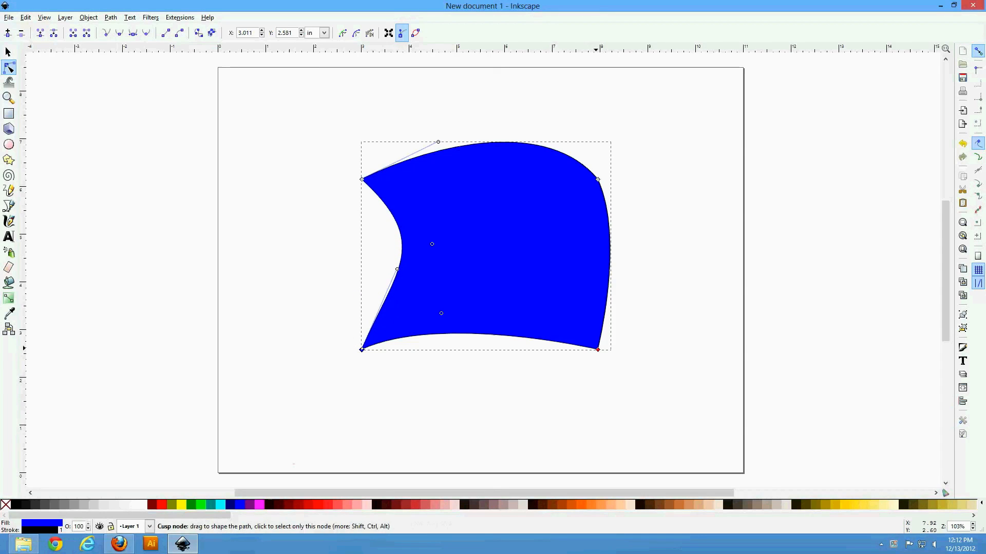
Open 2_25InchSizeButtonTemplate.ai from the Version11 button templates folder
drag(597, 349, 597, 349)
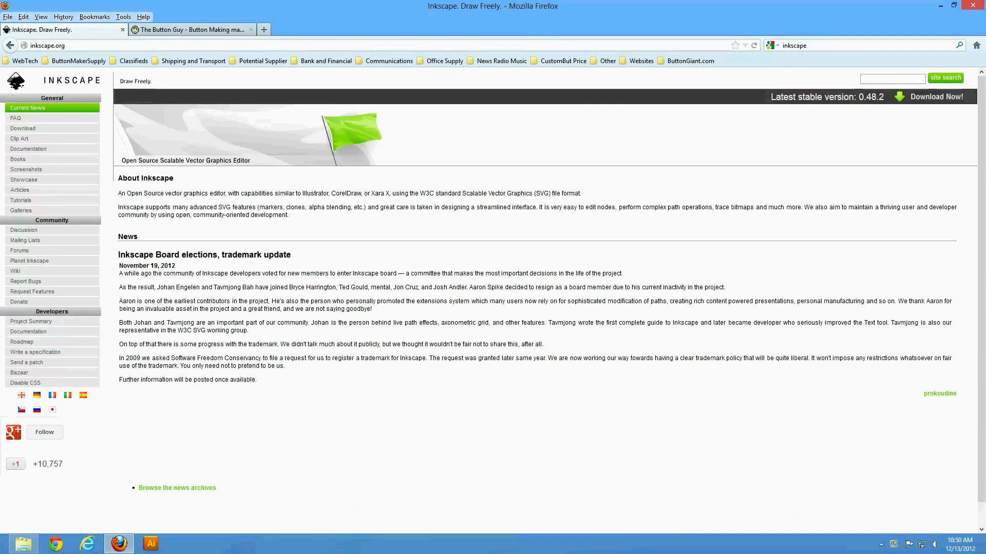
click(23, 129)
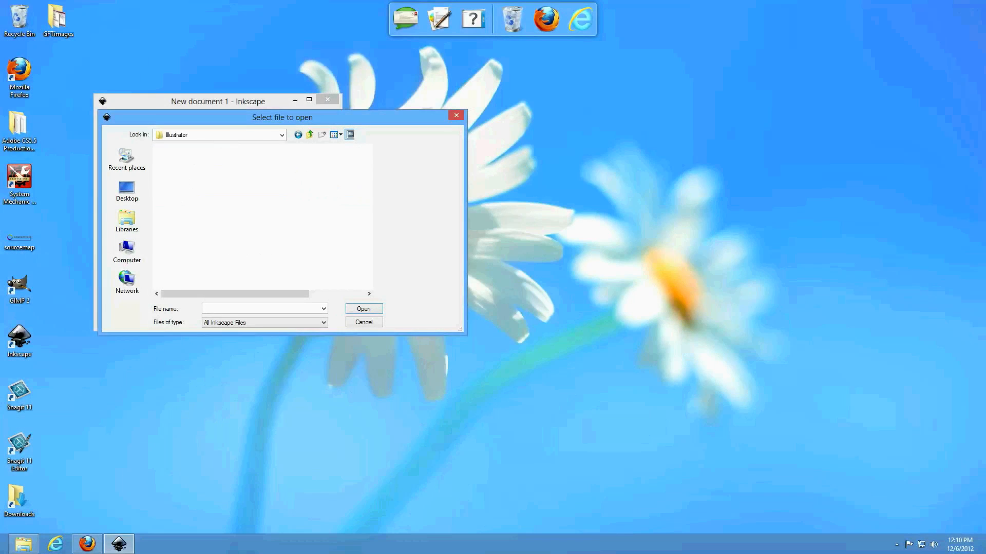
click(207, 223)
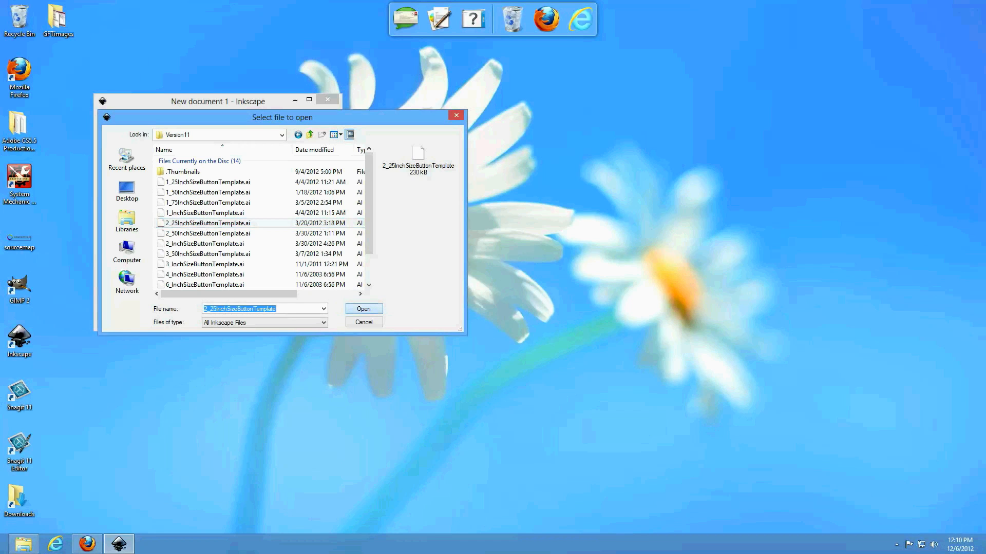
click(363, 308)
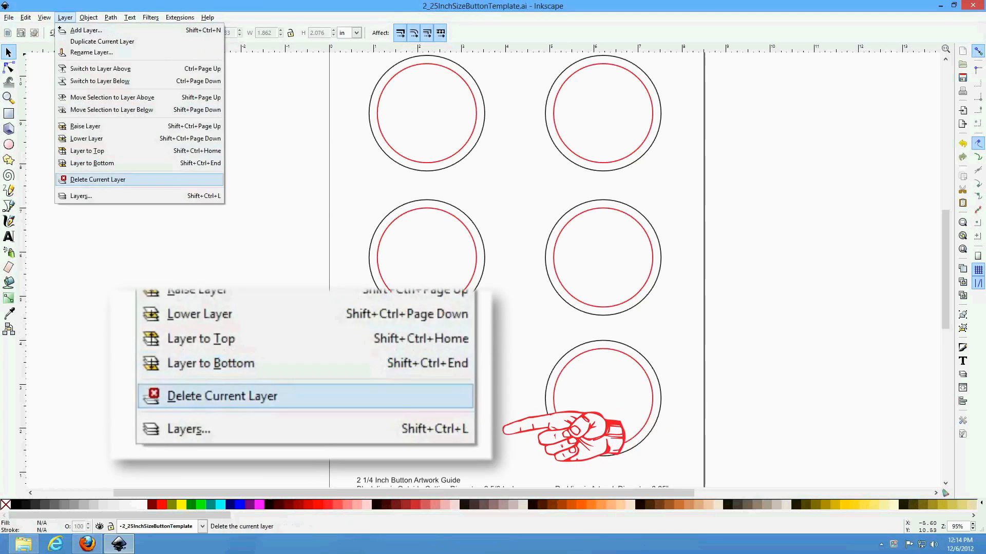
mouse_move(188, 429)
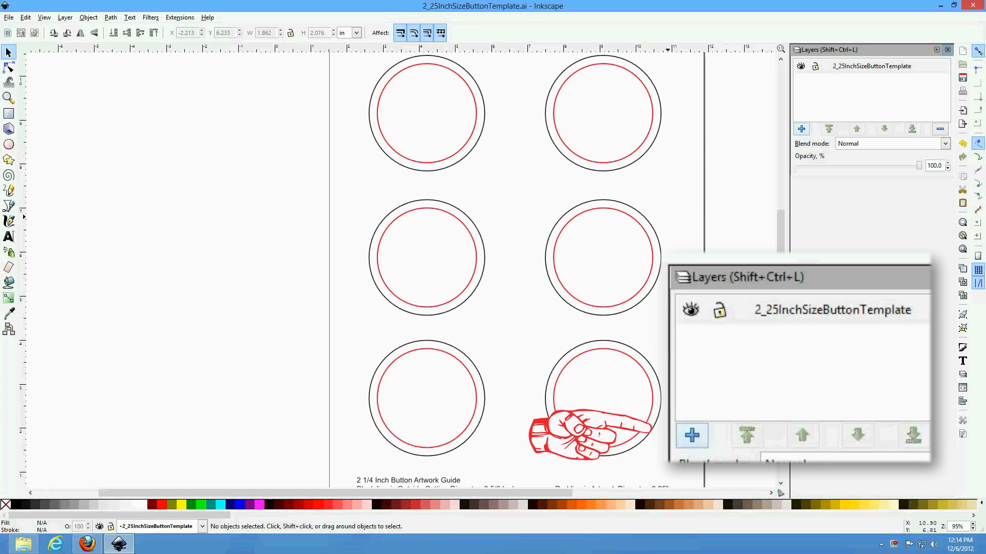
Add a new layer named 'Artwork' and bring up the File > Import chooser
click(691, 434)
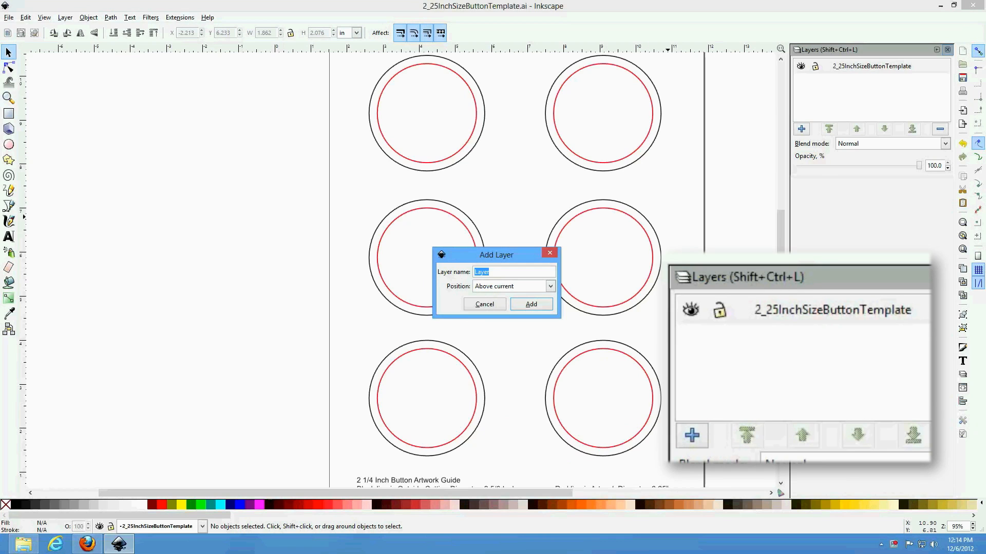
text(Artwork)
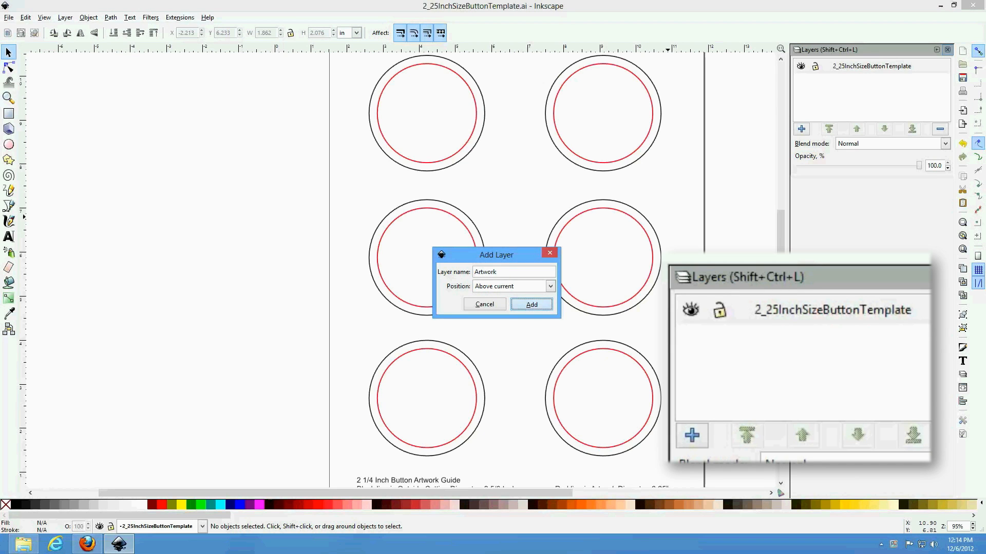
click(530, 305)
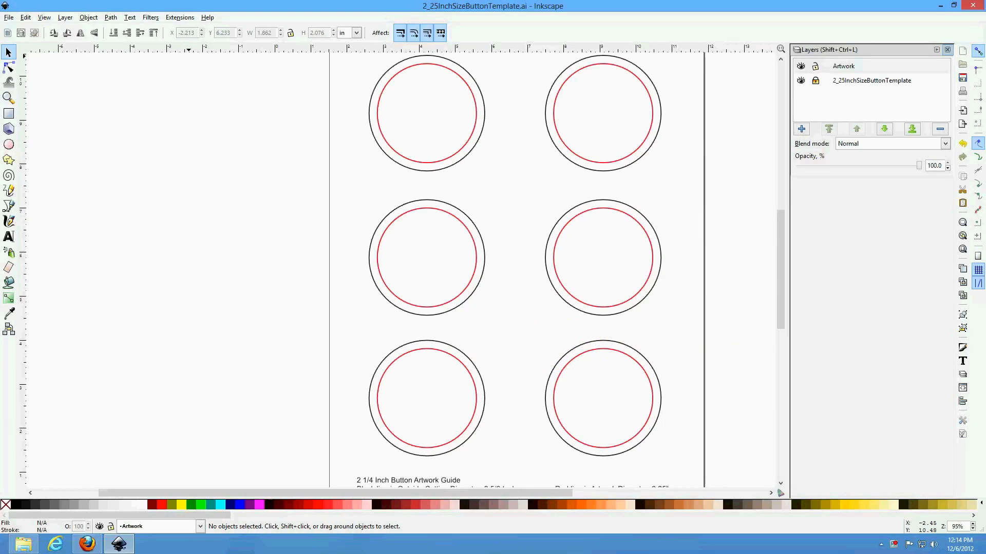
click(9, 17)
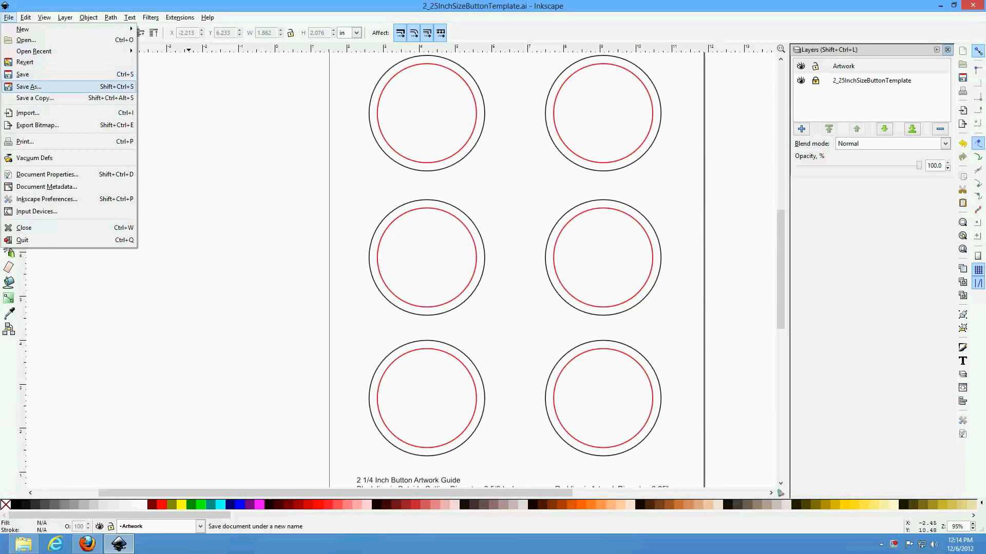
click(27, 112)
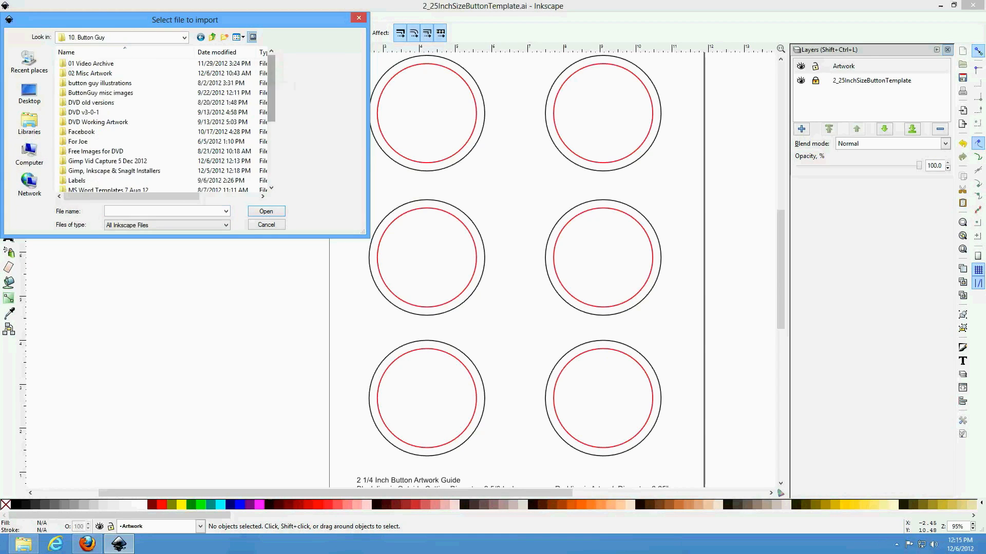
Import 'Button Guy Button 2 5 Dec 2012.ai', accepting the default PDF import settings
click(115, 141)
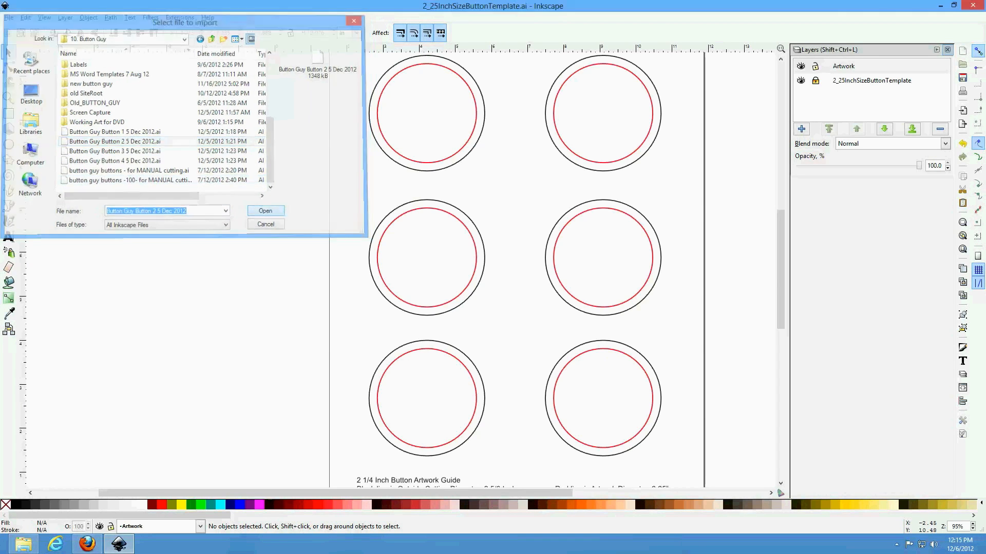
click(265, 211)
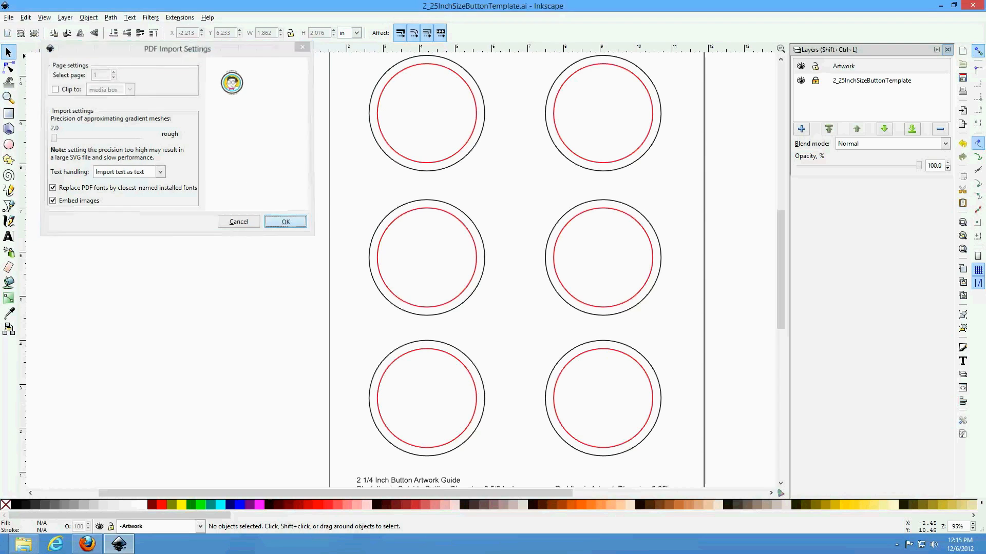
click(285, 221)
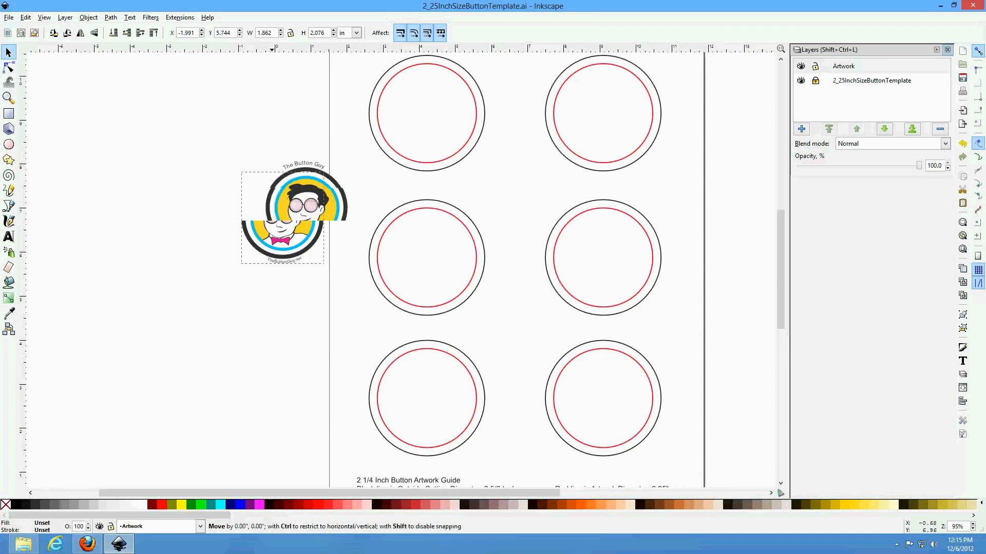